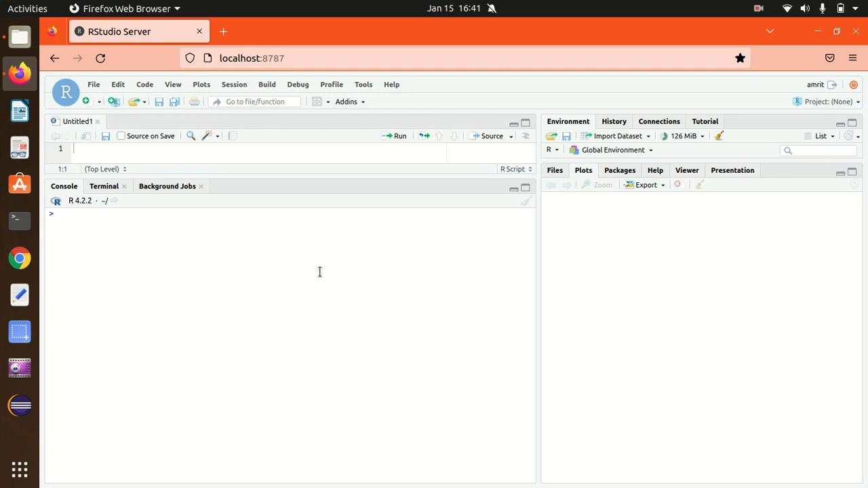
{"action": "mouse_move", "coordinate": [261, 223]}
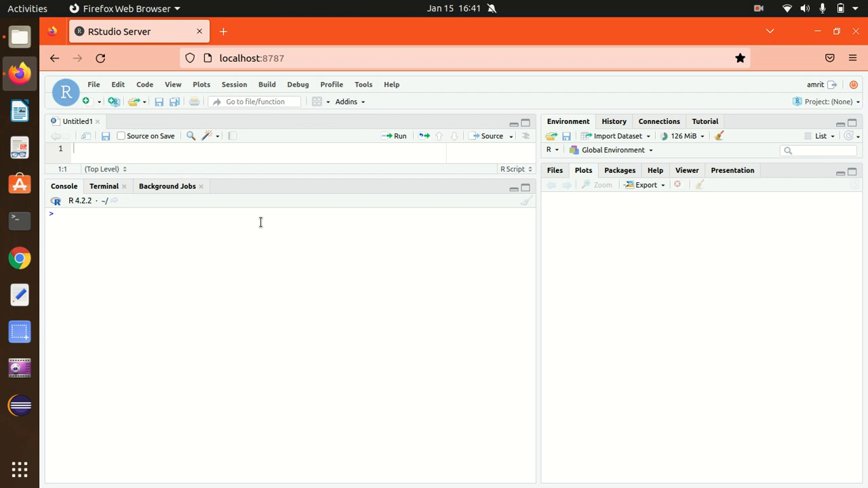
{"action": "mouse_move", "coordinate": [189, 222]}
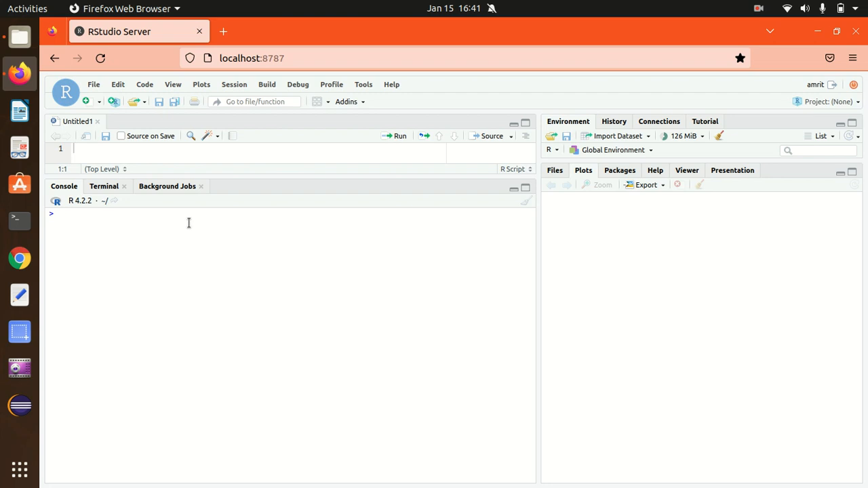
{"action": "mouse_move", "coordinate": [352, 122]}
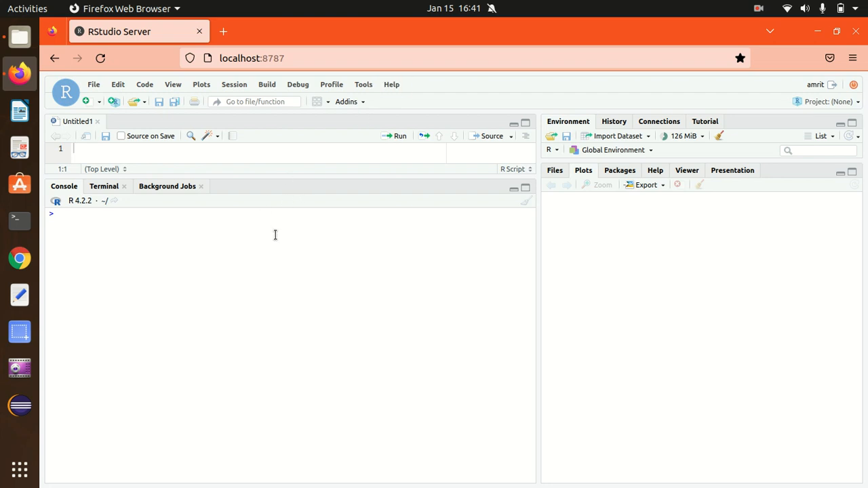
{"action": "mouse_move", "coordinate": [247, 179]}
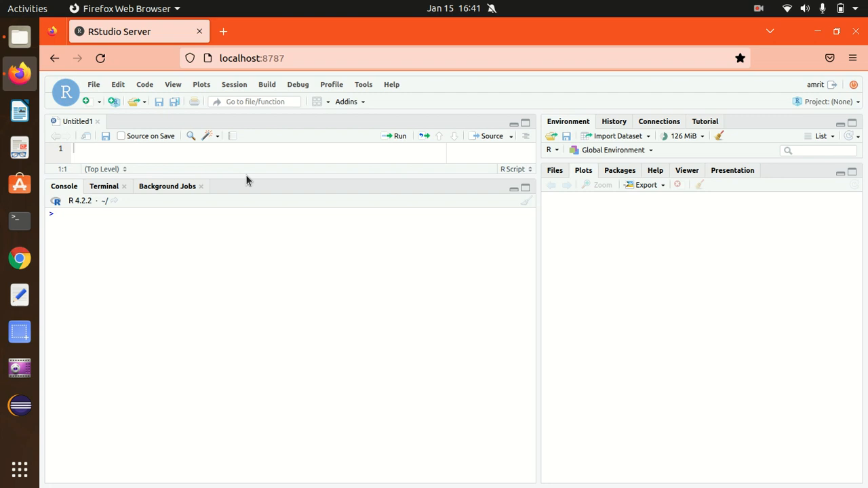
{"action": "mouse_move", "coordinate": [318, 207]}
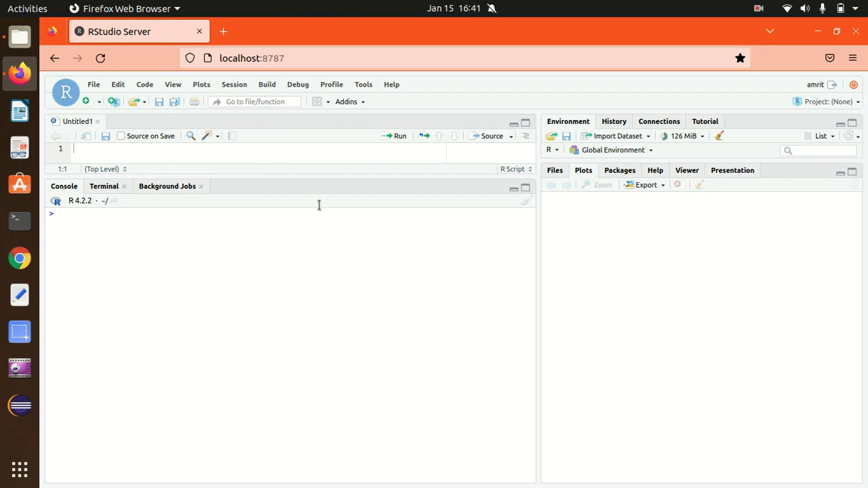
{"action": "mouse_move", "coordinate": [416, 84]}
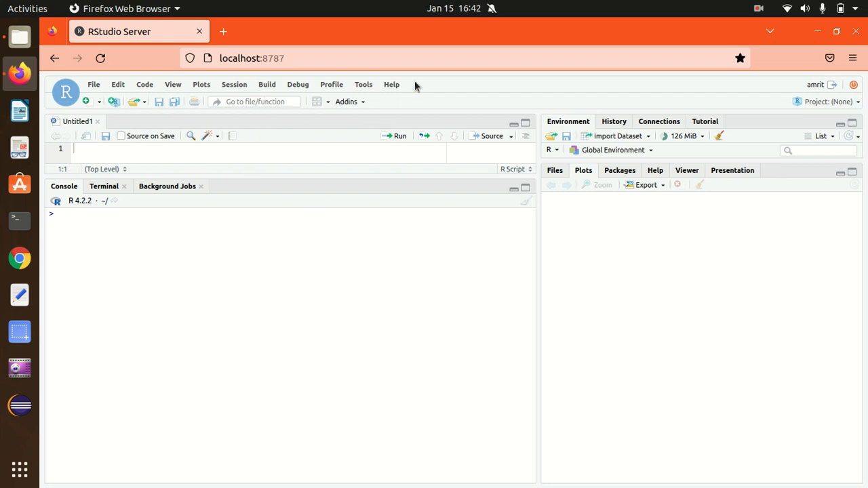
- Show the R Data Import/Export manual in the Help pane and scroll to its Separator section
{"action": "left_click", "coordinate": [391, 84]}
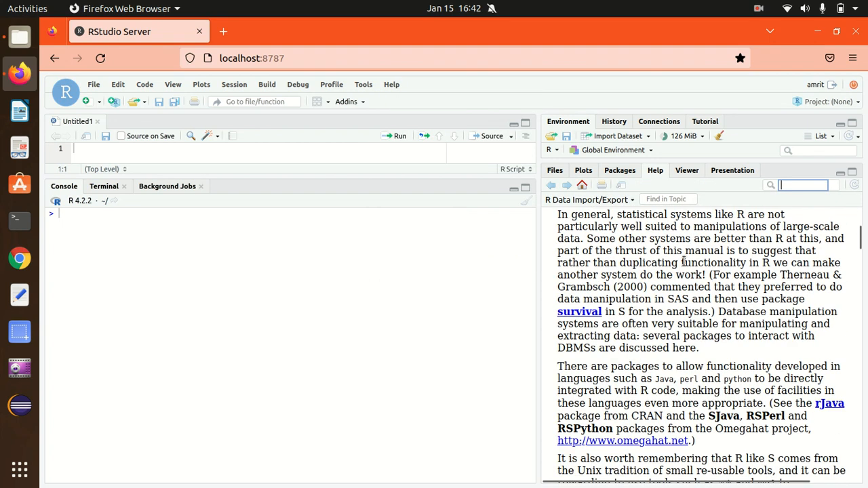
{"action": "left_click", "coordinate": [581, 185]}
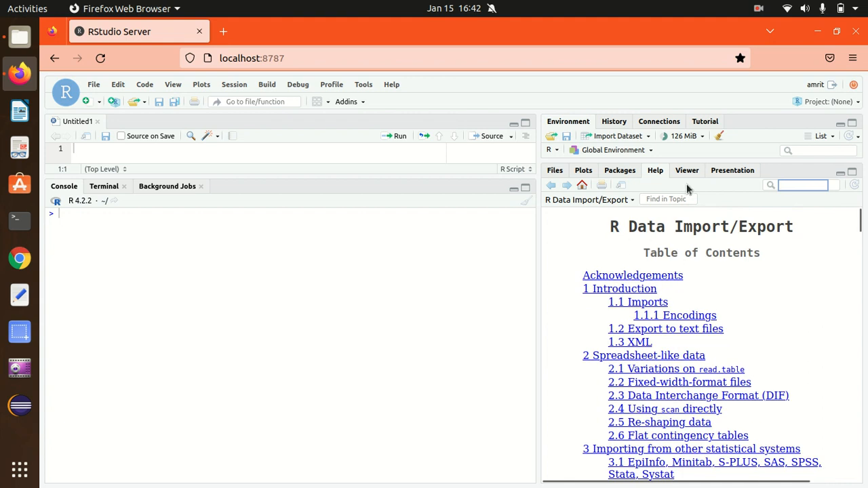
{"action": "mouse_move", "coordinate": [638, 302]}
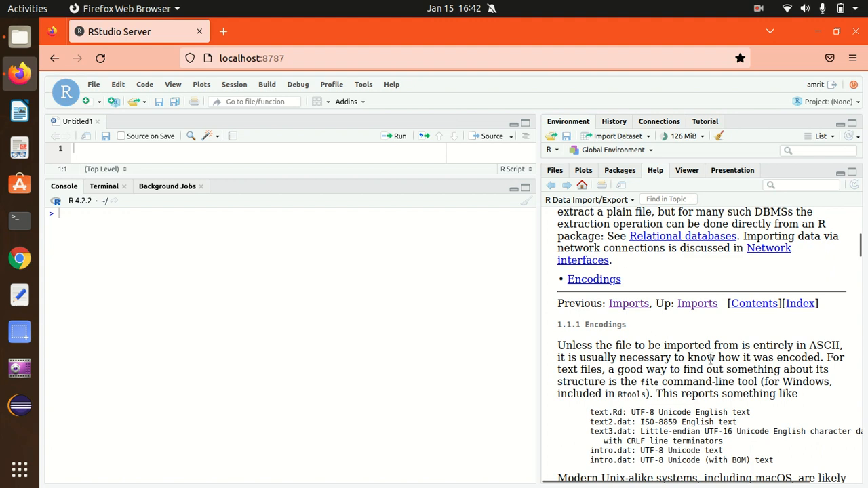
{"action": "scroll", "scroll_direction": "up", "scroll_amount": 3}
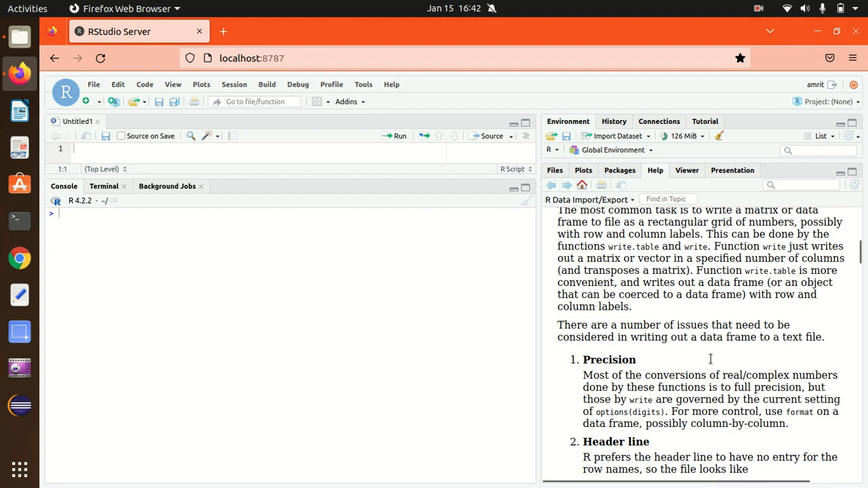
{"action": "scroll", "scroll_direction": "down", "scroll_amount": 3}
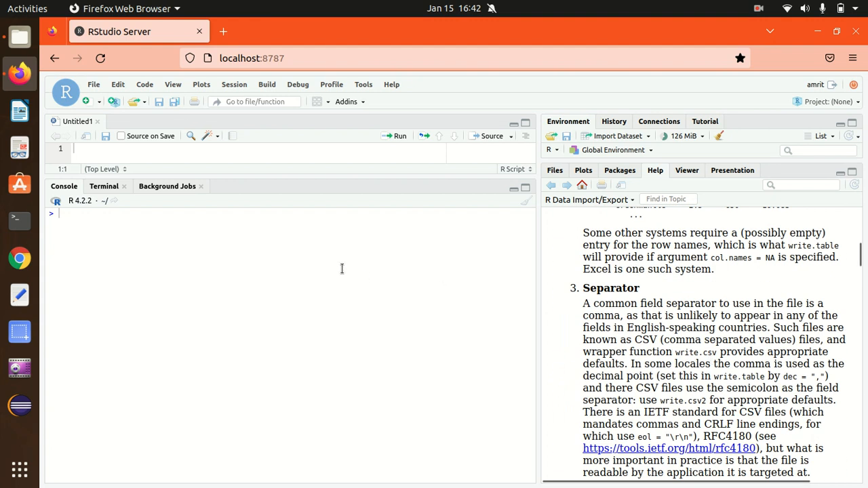
{"action": "mouse_move", "coordinate": [324, 255]}
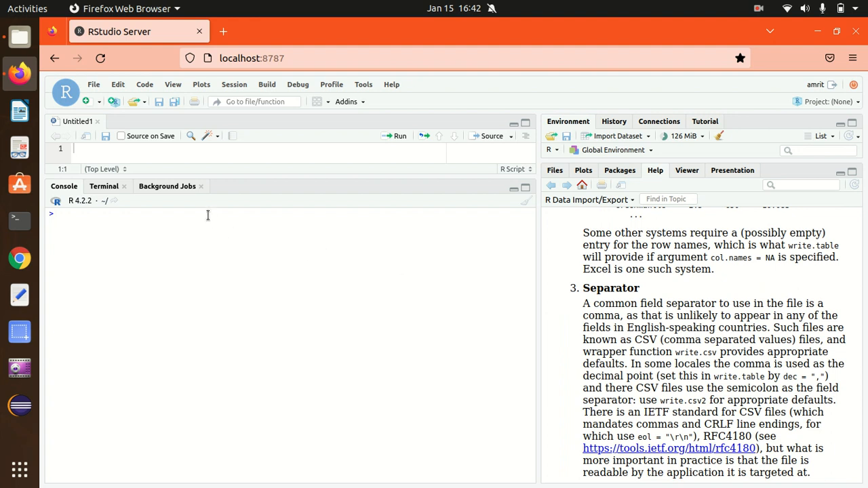
- Run help.search("data input") so the Help pane lists read.DIF and read.table
{"action": "type", "text": "he"}
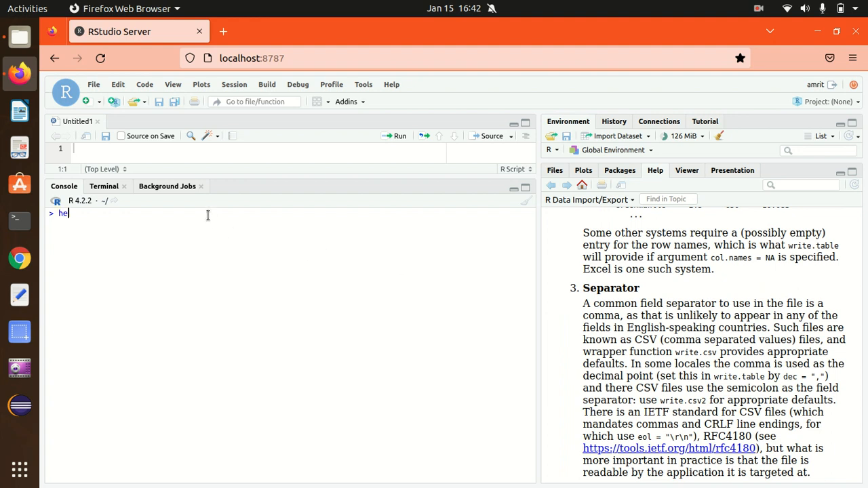
{"action": "type", "text": "lp.search"}
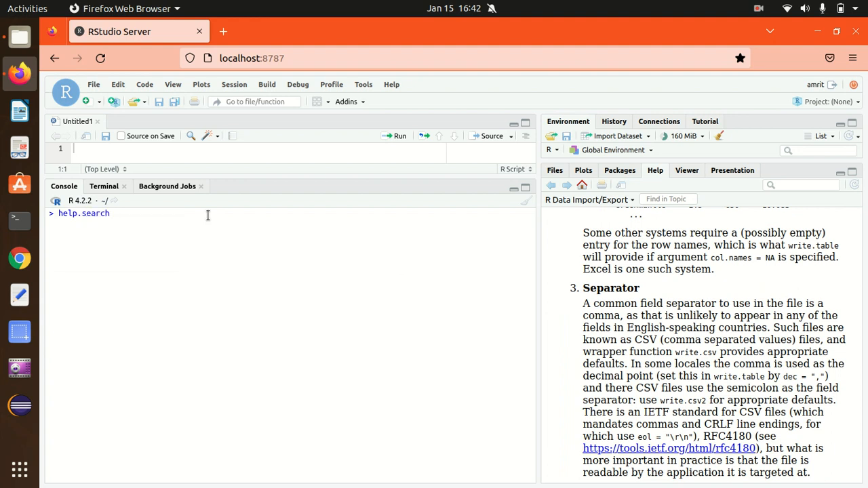
{"action": "type", "text": "(\"dat\")"}
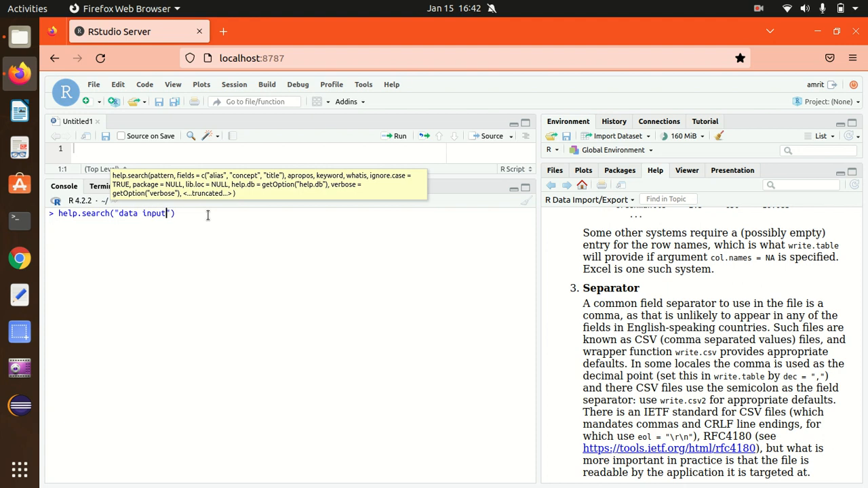
{"action": "key", "text": "Return"}
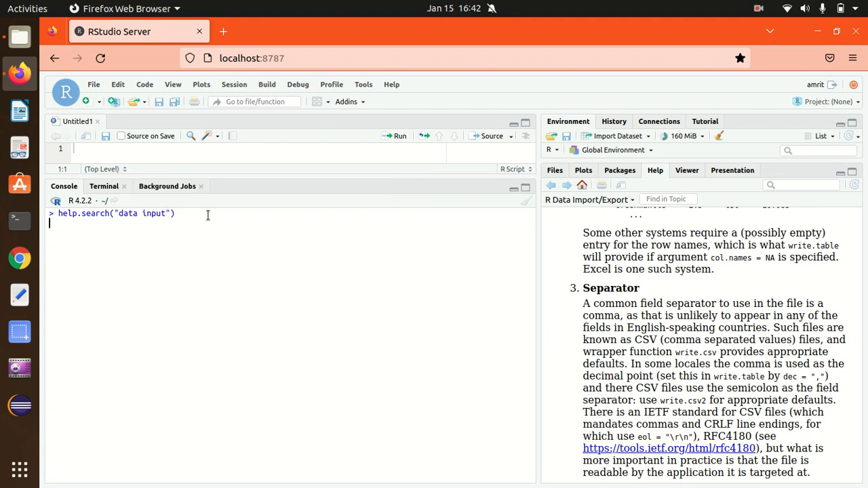
{"action": "key", "text": "Return"}
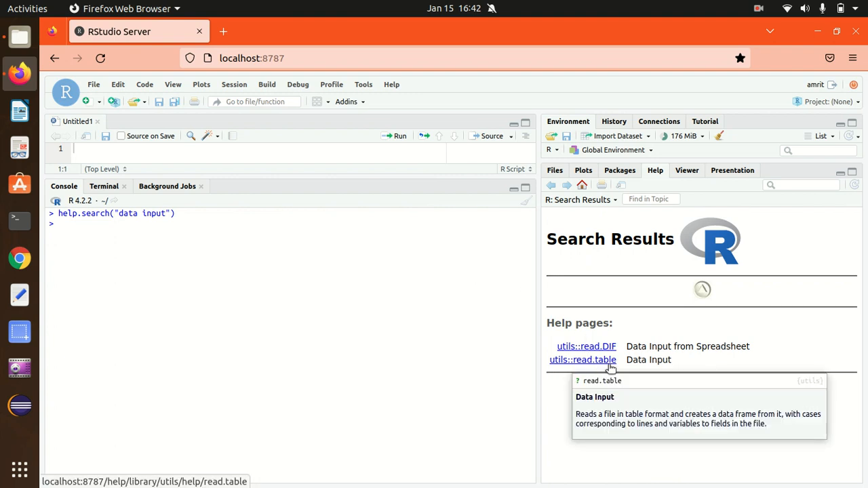
{"action": "mouse_move", "coordinate": [467, 317]}
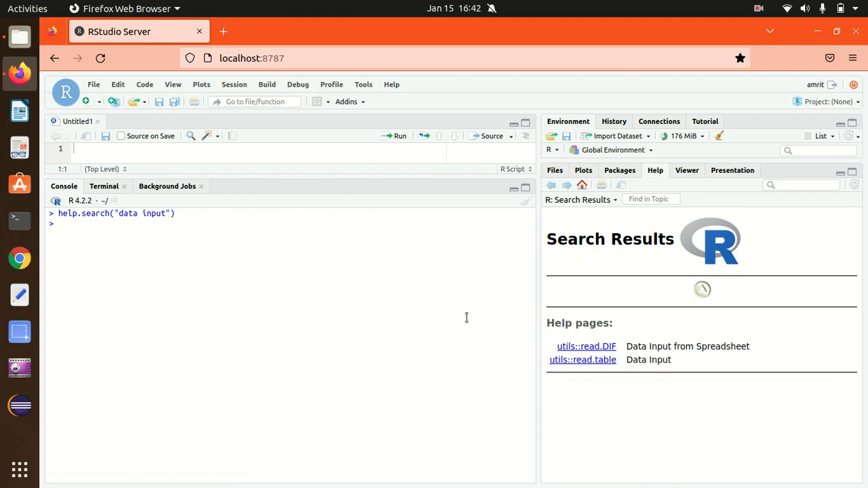
{"action": "mouse_move", "coordinate": [400, 291]}
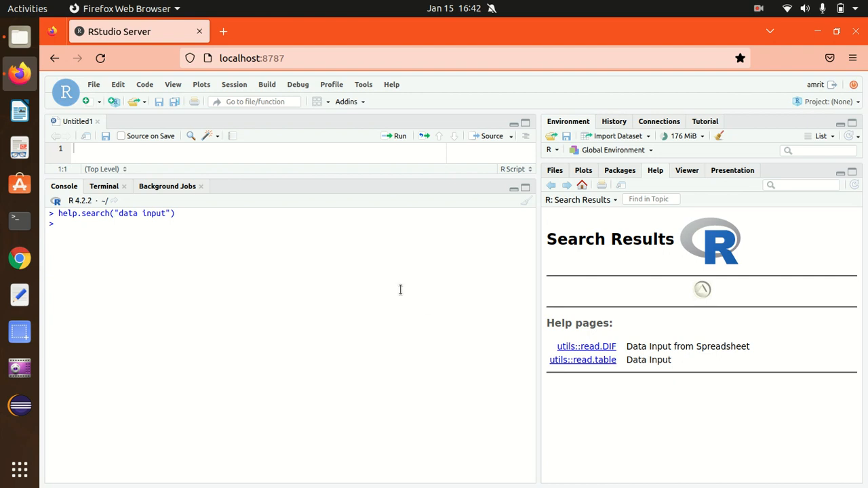
- Run help() and read its documentation down to the Offline help section
{"action": "type", "text": "h"}
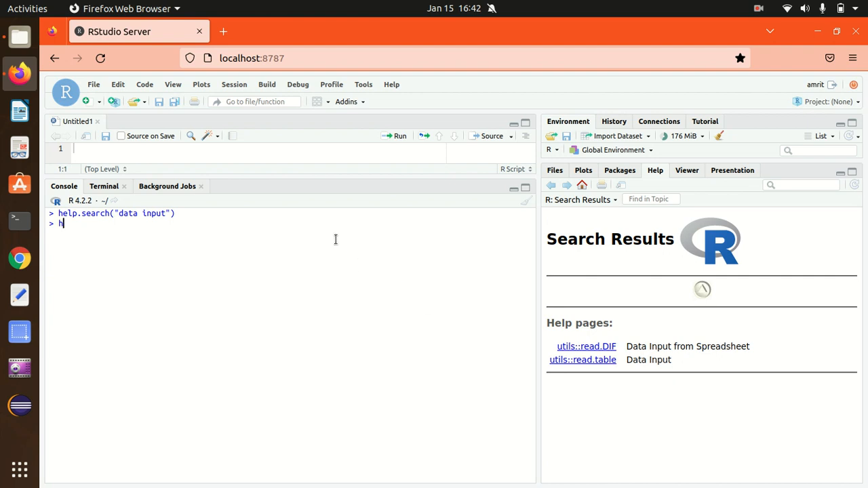
{"action": "type", "text": "elp("}
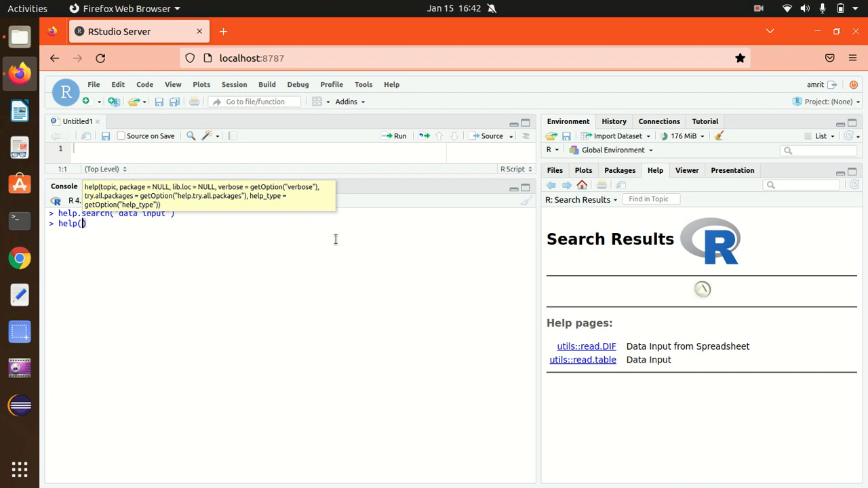
{"action": "key", "text": "Return"}
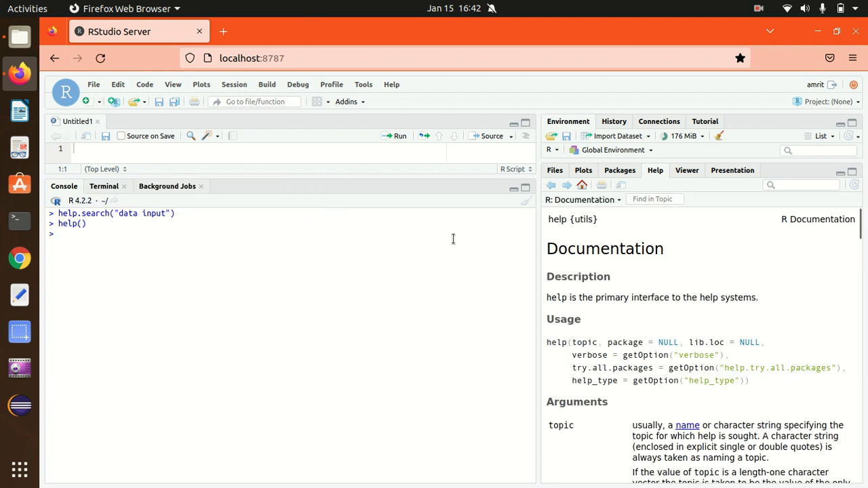
{"action": "scroll", "scroll_direction": "down", "scroll_amount": 3}
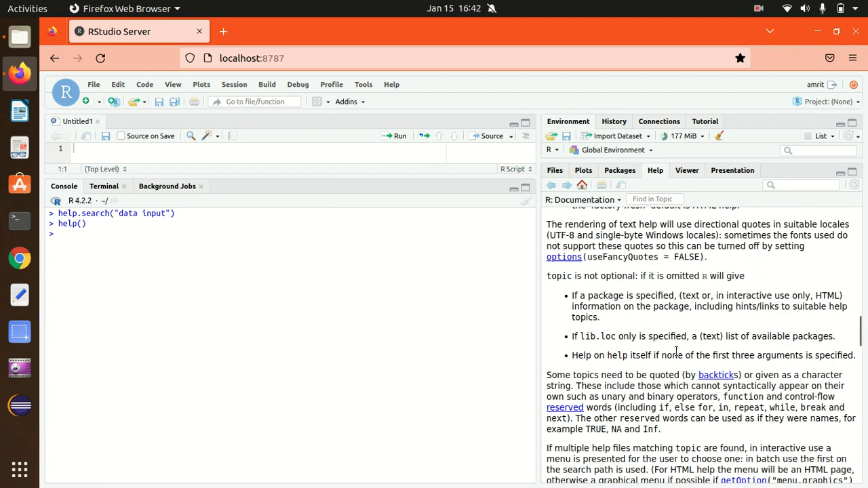
{"action": "scroll", "scroll_direction": "down", "scroll_amount": 3}
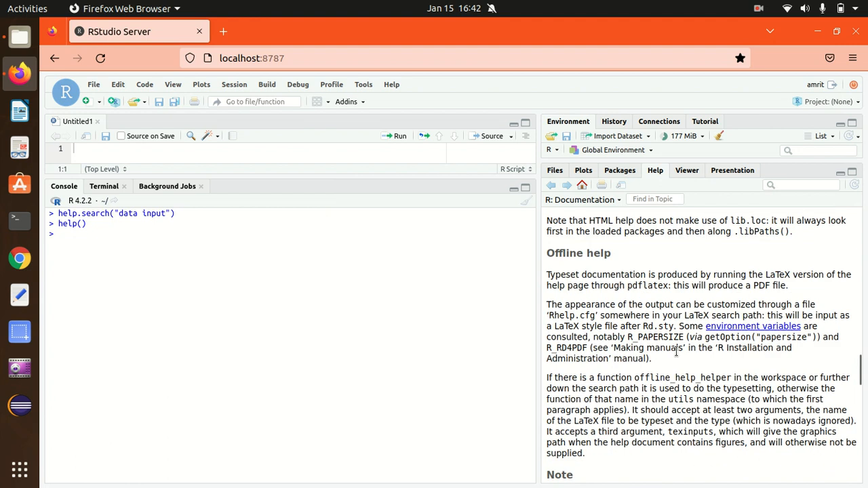
{"action": "mouse_move", "coordinate": [297, 264]}
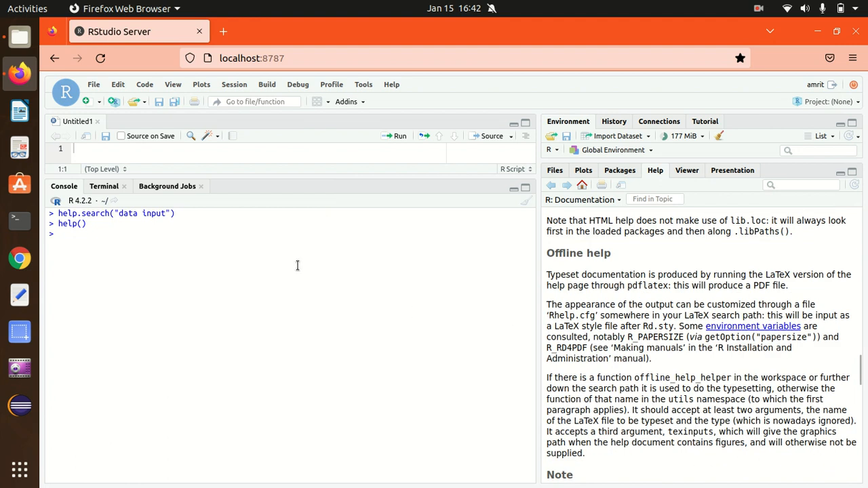
- Run help.start() and browse the HTML help index of R manuals and references
{"action": "type", "text": "help"}
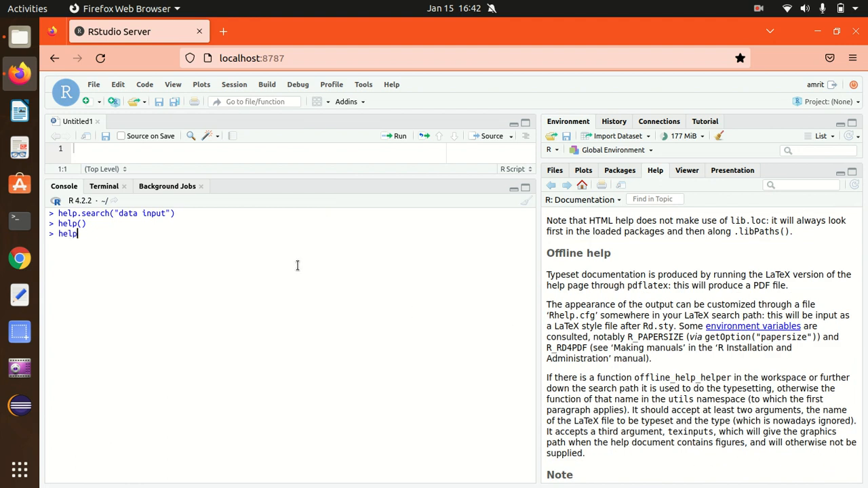
{"action": "type", "text": ".start"}
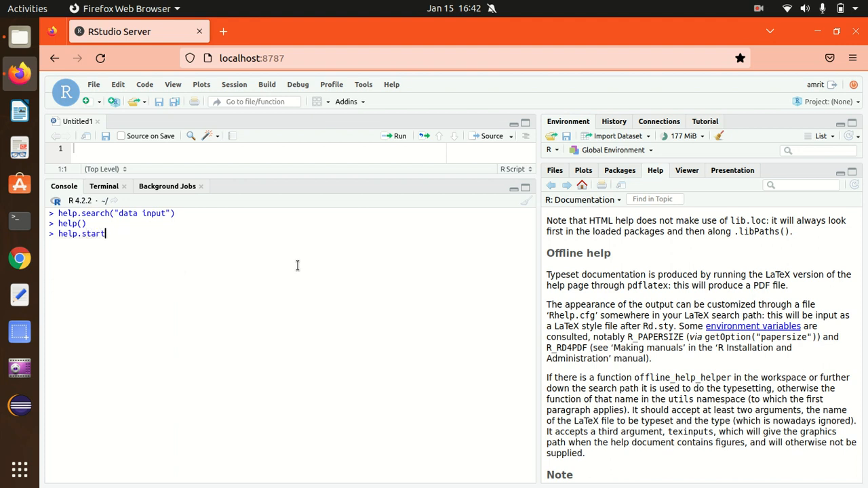
{"action": "key", "text": "Return"}
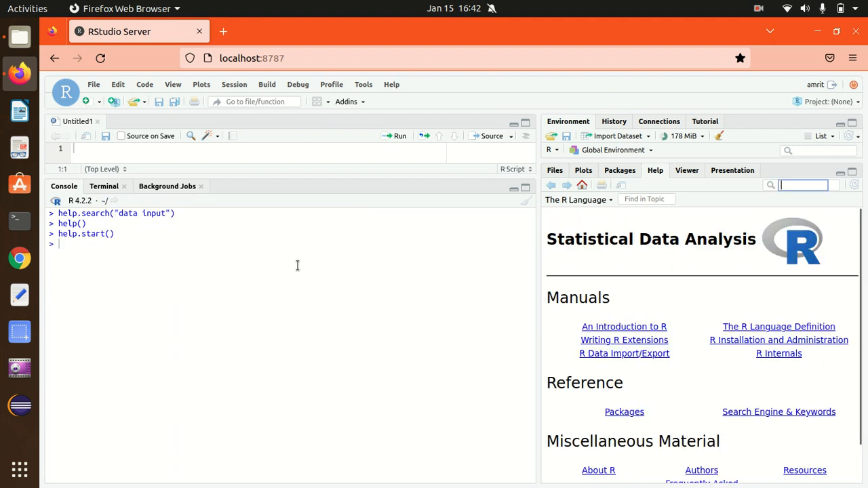
{"action": "scroll", "scroll_direction": "down", "scroll_amount": 3}
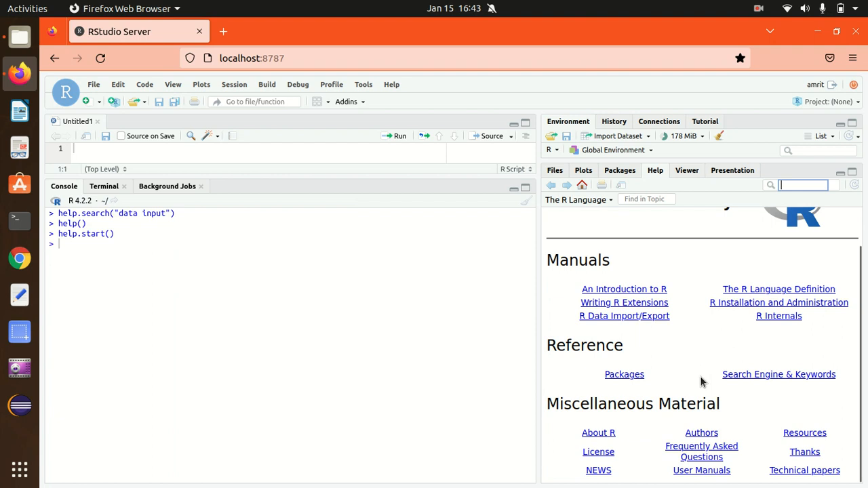
{"action": "mouse_move", "coordinate": [618, 373]}
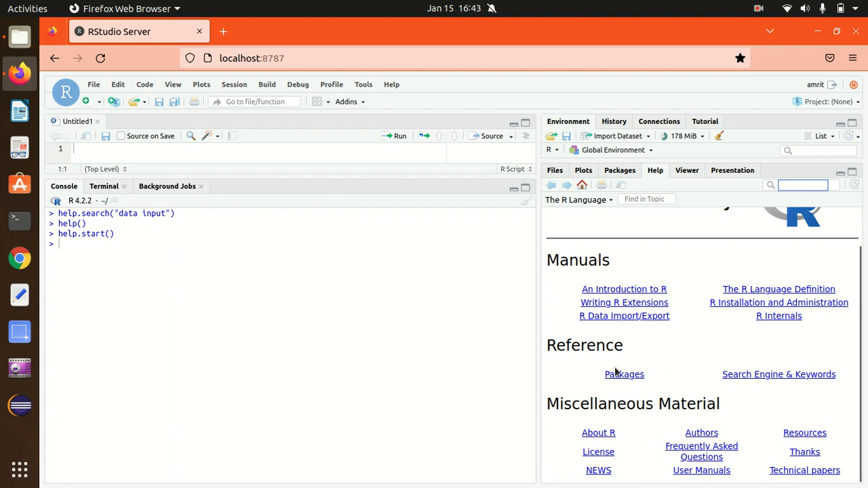
{"action": "mouse_move", "coordinate": [686, 361]}
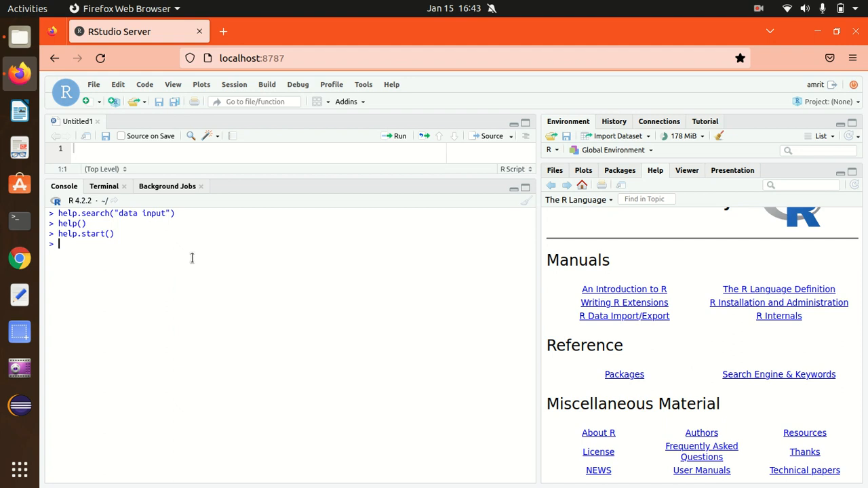
- Run find(lm), which errors, then find("lm"), returning package:stats
{"action": "type", "text": "f"}
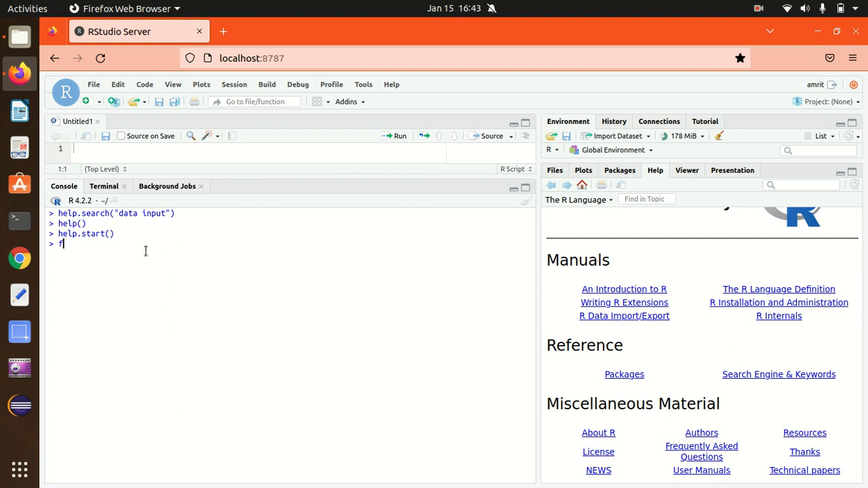
{"action": "type", "text": "ind(lm"}
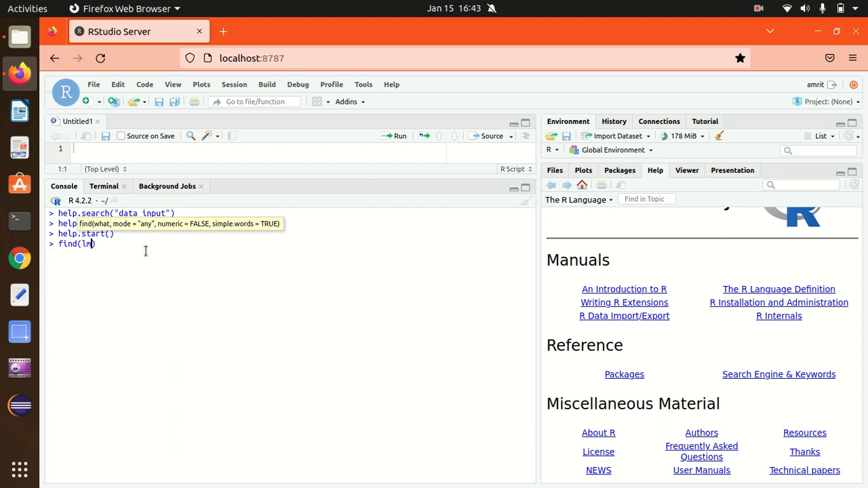
{"action": "key", "text": "Return"}
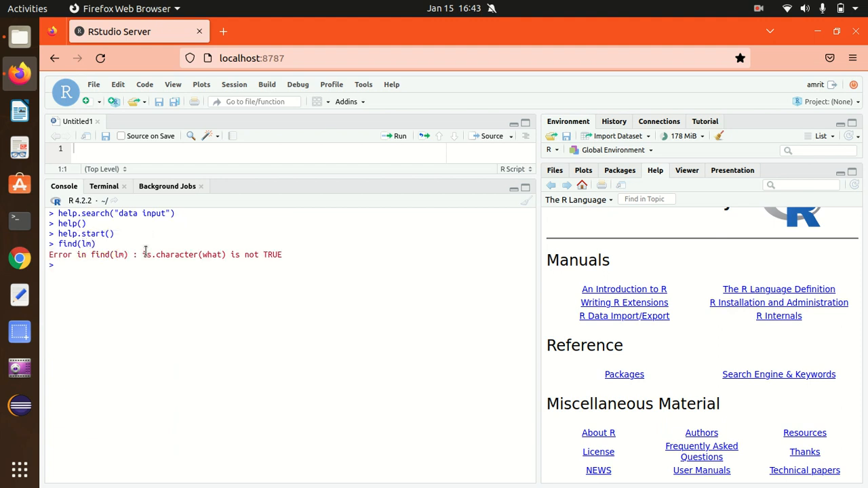
{"action": "type", "text": "find(\"lm\""}
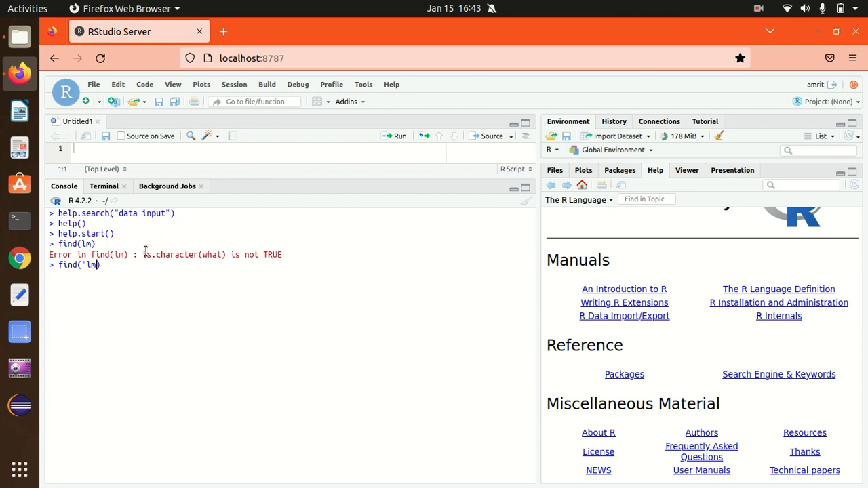
{"action": "key", "text": "Return"}
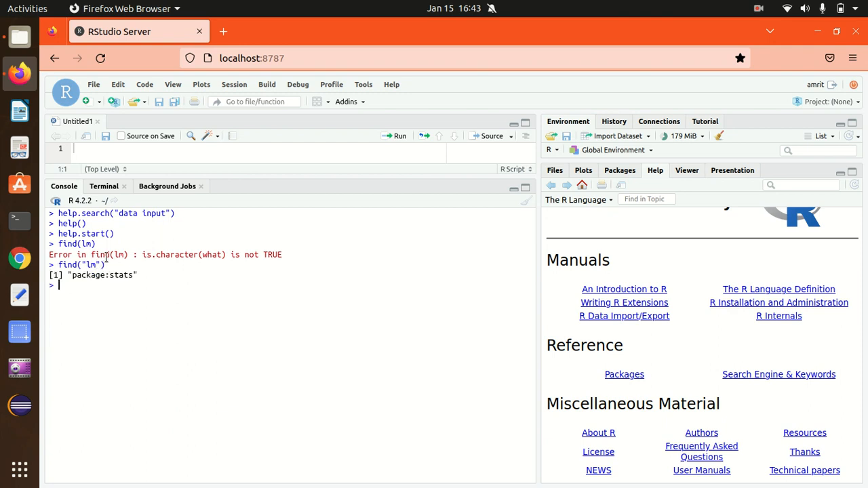
{"action": "mouse_move", "coordinate": [136, 277]}
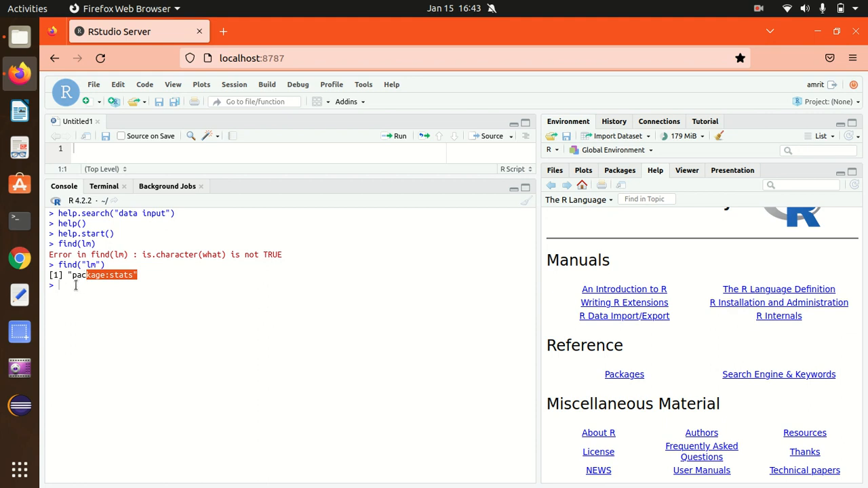
- Run apropos("lm") to list all objects whose names contain lm
{"action": "type", "text": "ap"}
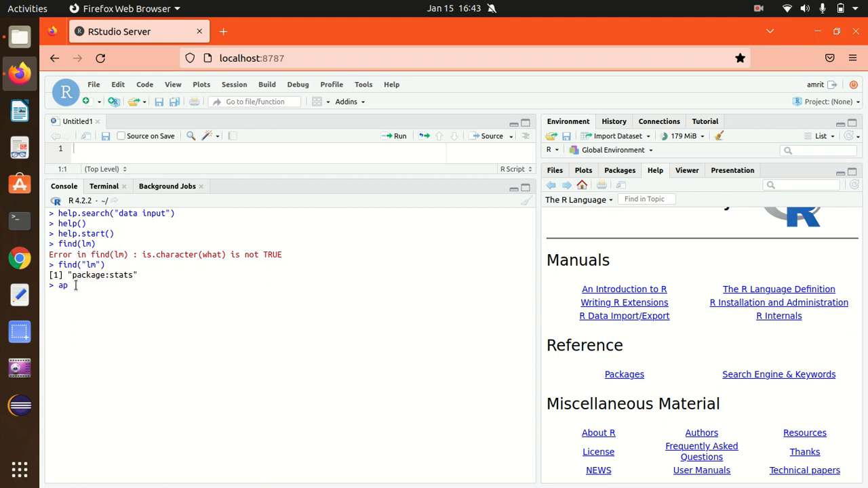
{"action": "type", "text": "ropos(\""}
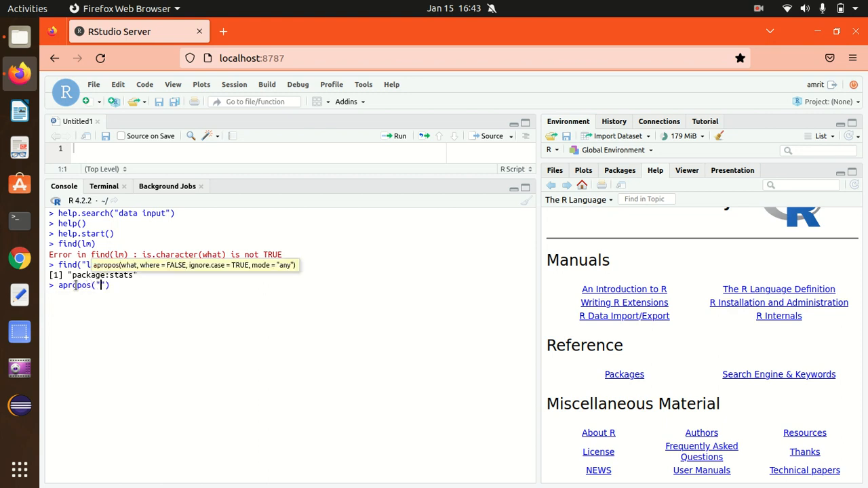
{"action": "key", "text": "Return"}
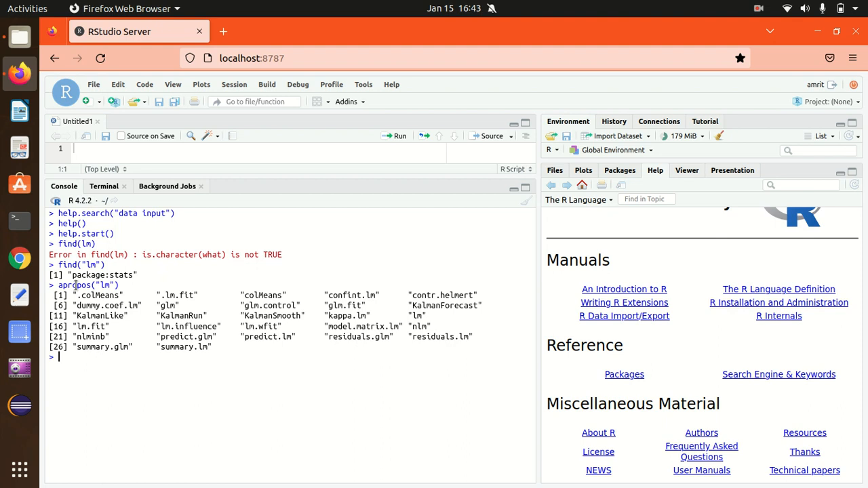
{"action": "mouse_move", "coordinate": [122, 327]}
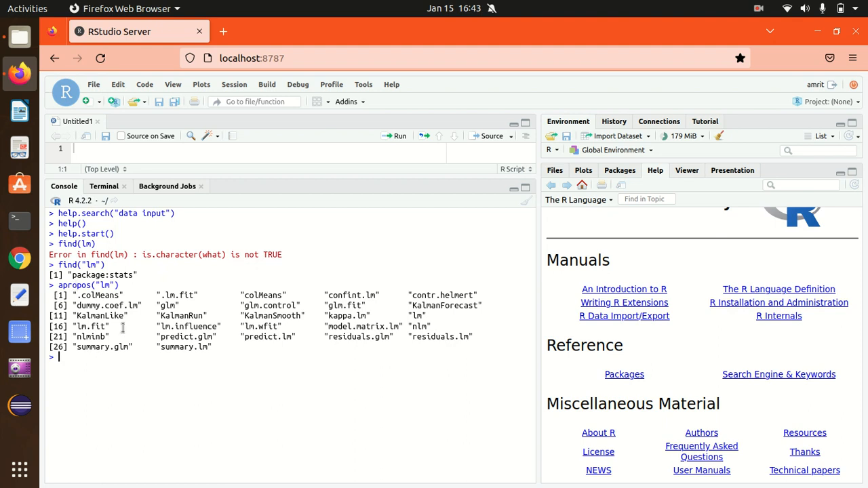
{"action": "mouse_move", "coordinate": [98, 347]}
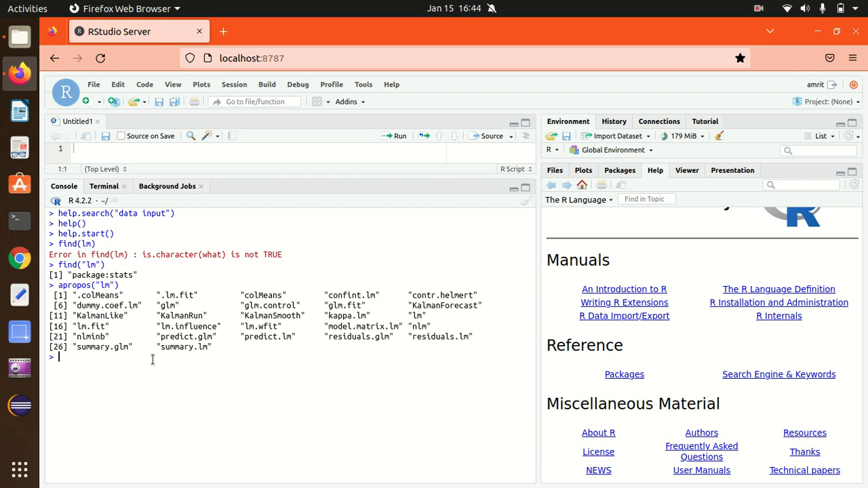
- Run example("lm"), printing the lm.D90 summary and stepping through the diagnostic plots
{"action": "type", "text": "example"}
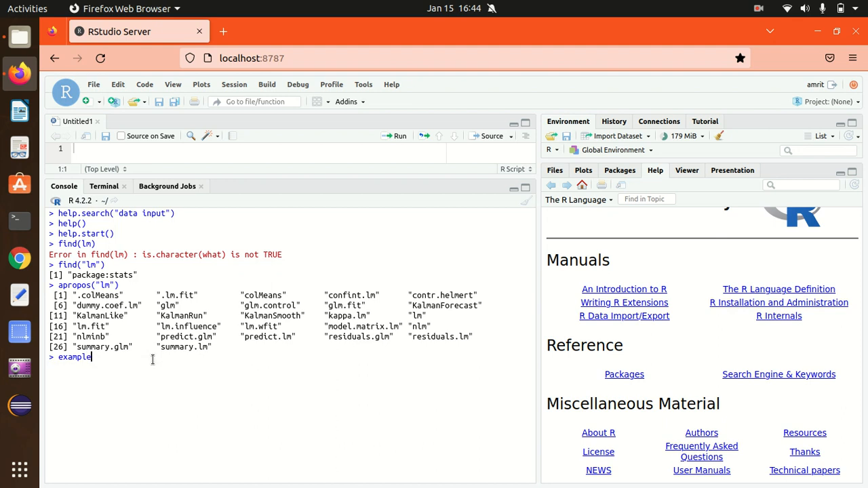
{"action": "type", "text": "(\"lm"}
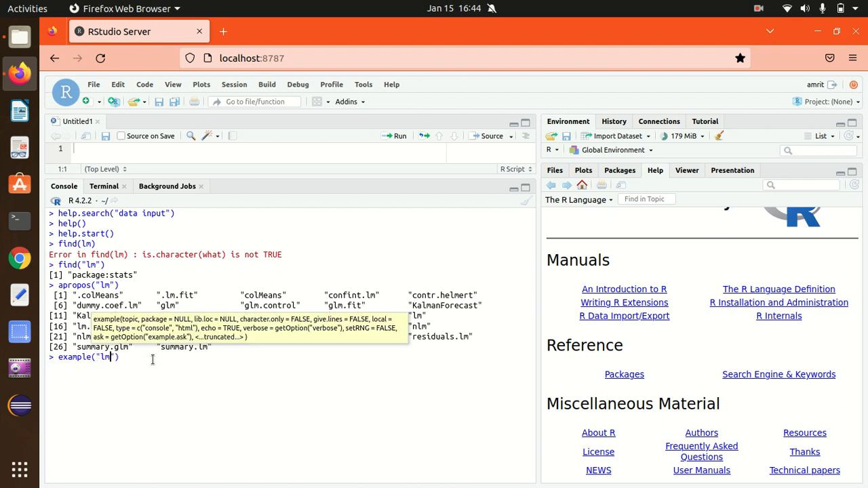
{"action": "key", "text": "Return"}
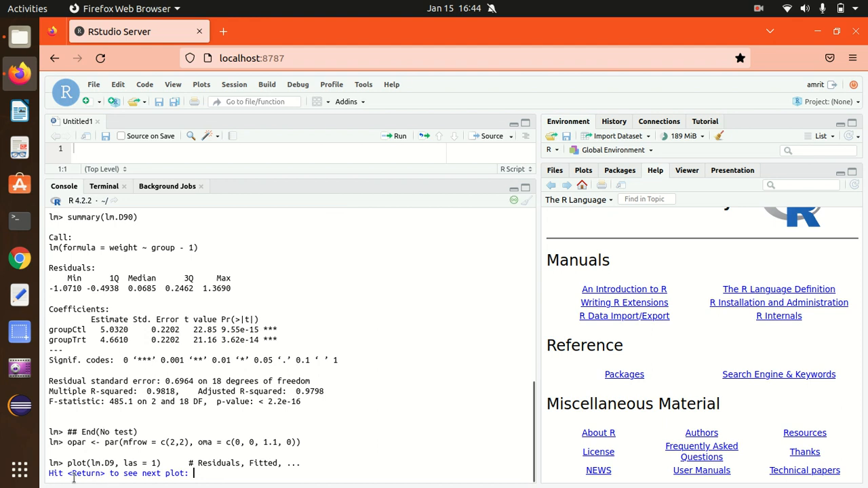
{"action": "key", "text": "Return"}
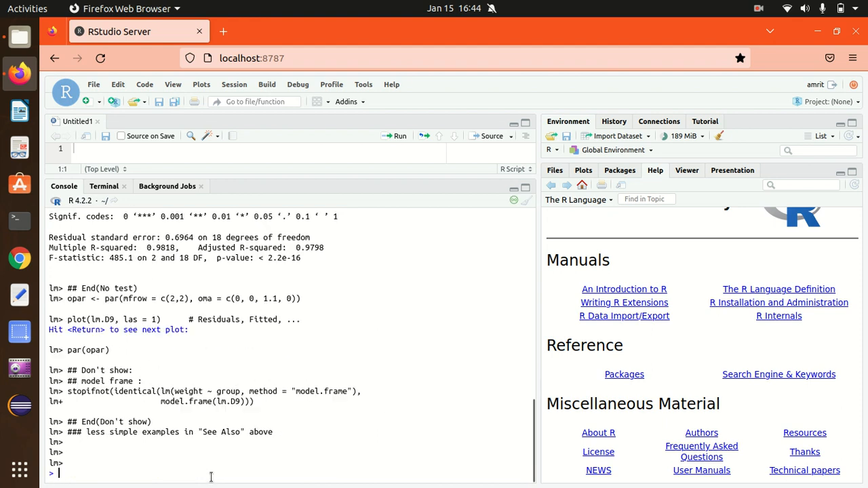
{"action": "left_click", "coordinate": [584, 171]}
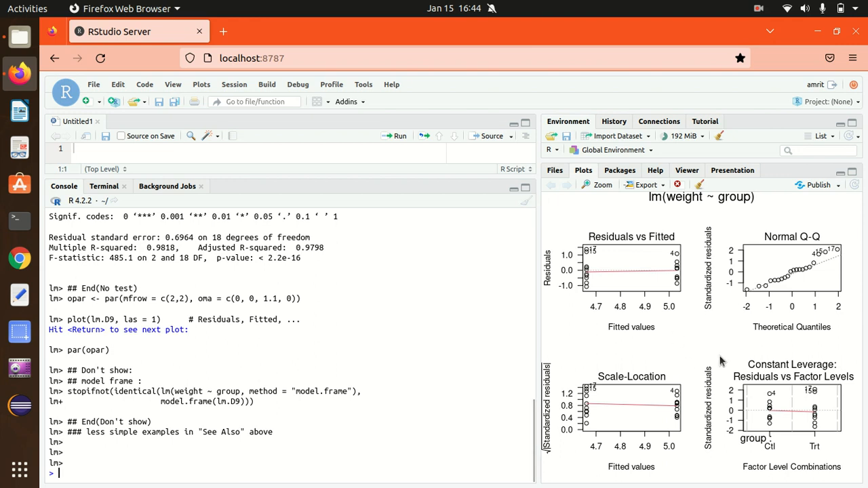
{"action": "mouse_move", "coordinate": [608, 309]}
{"action": "type", "text": "de"}
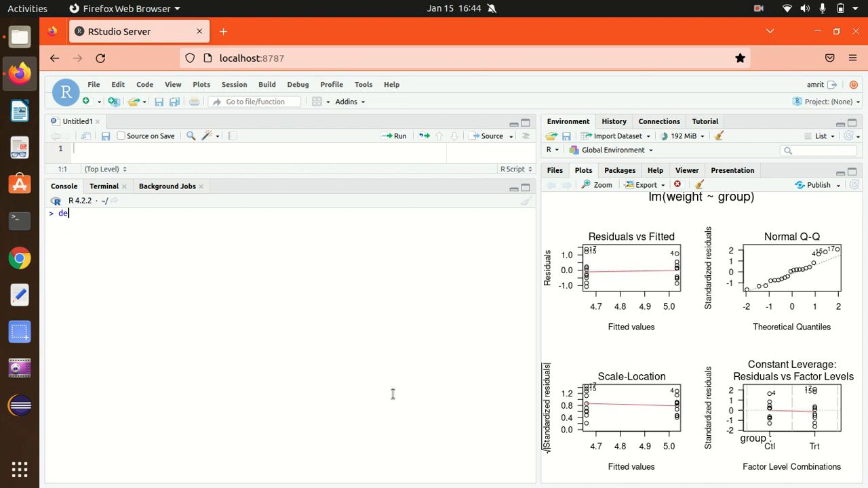
- Run demo("persp") through all plots to the volcano surface, then clear the console with Ctrl+L
{"action": "type", "text": "mo()"}
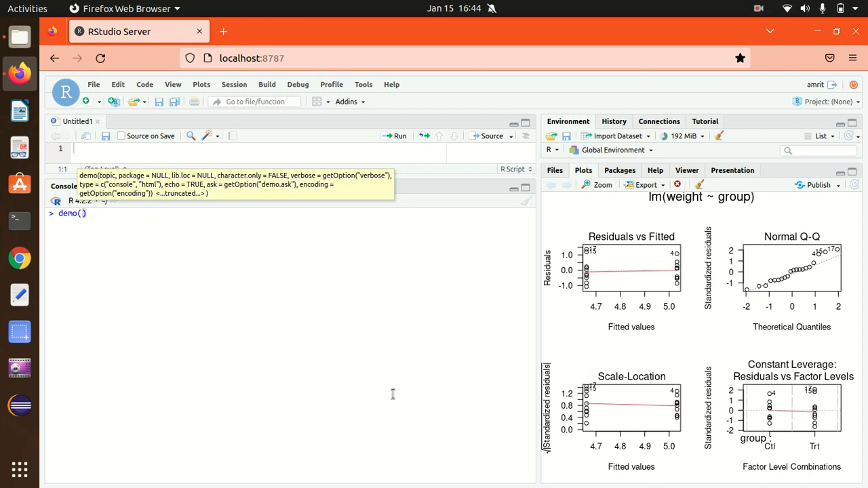
{"action": "type", "text": "\""}
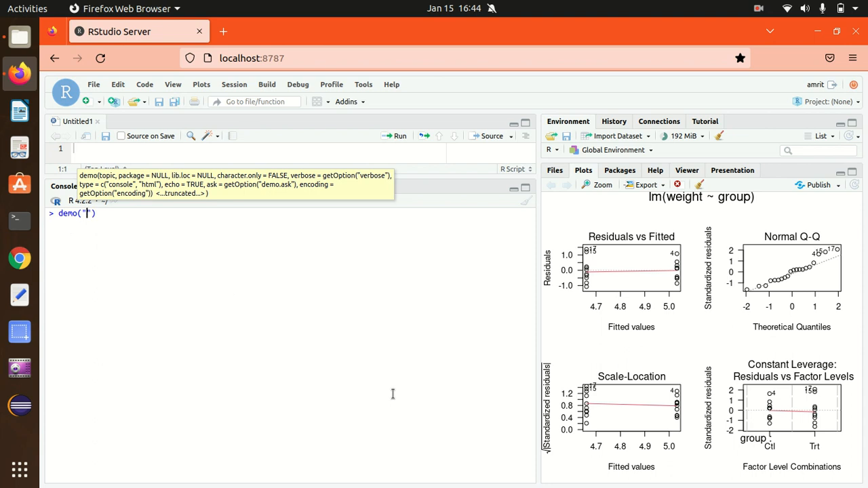
{"action": "type", "text": "per"}
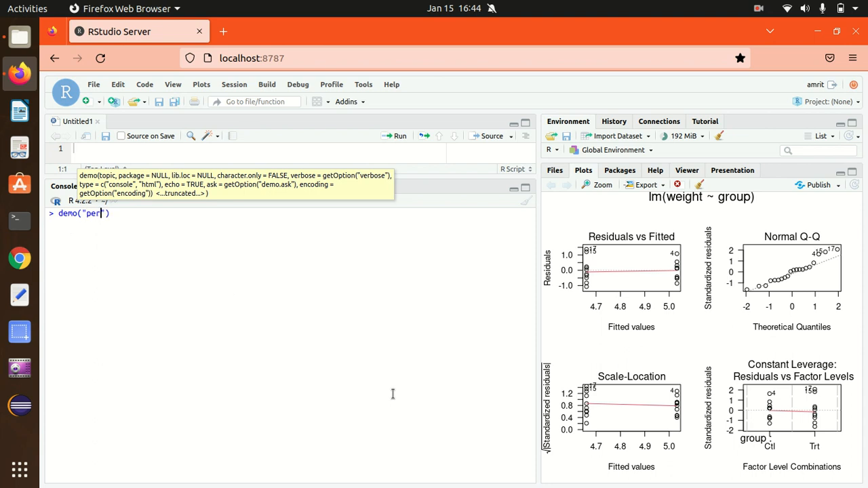
{"action": "key", "text": "Return"}
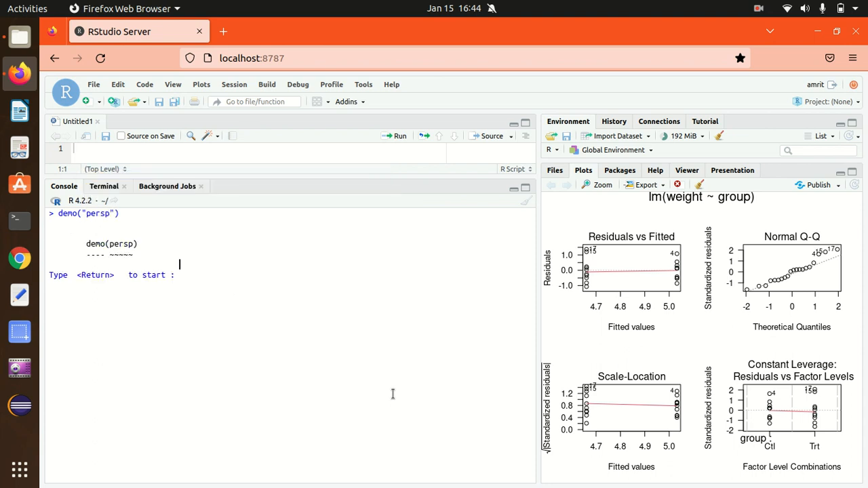
{"action": "key", "text": "Return"}
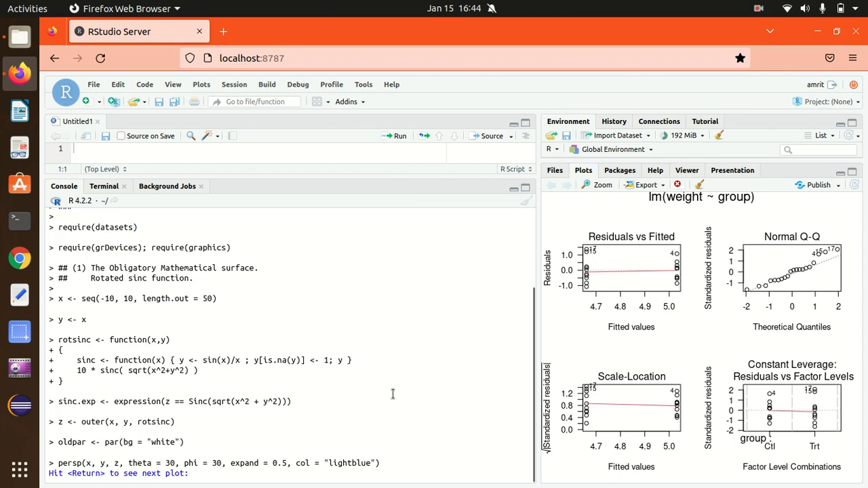
{"action": "key", "text": "Return"}
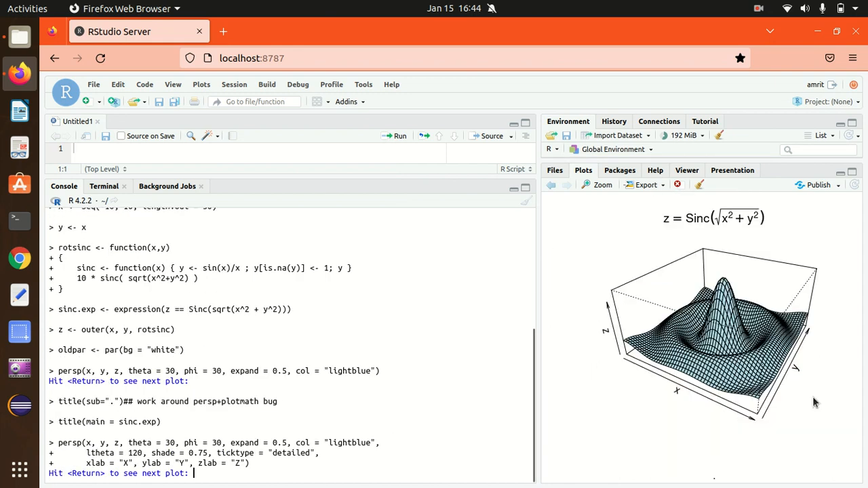
{"action": "mouse_move", "coordinate": [650, 399]}
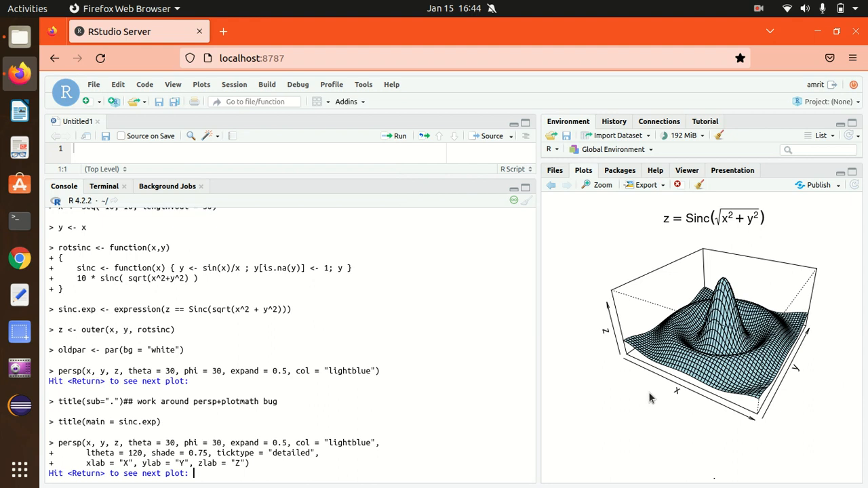
{"action": "key", "text": "Return"}
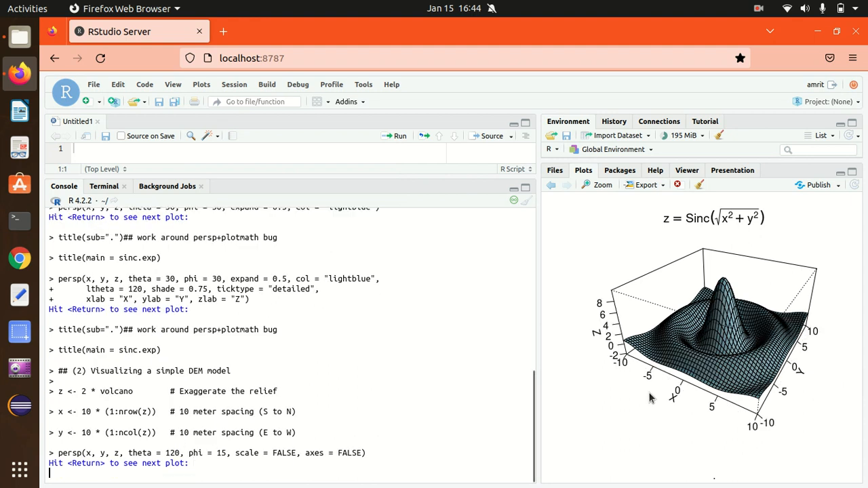
{"action": "key", "text": "Return"}
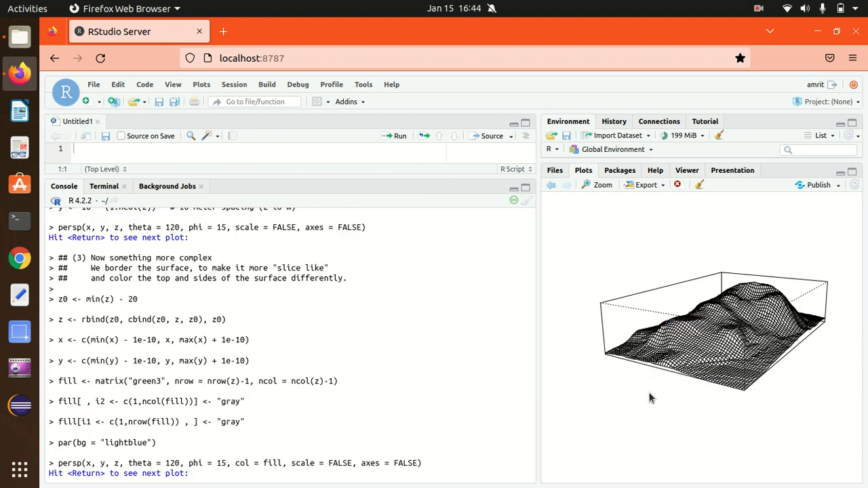
{"action": "key", "text": "Return"}
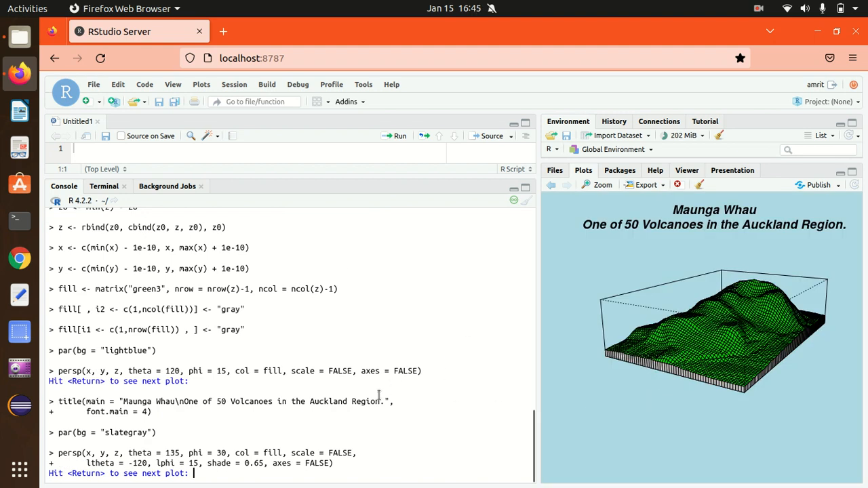
{"action": "key", "text": "Return"}
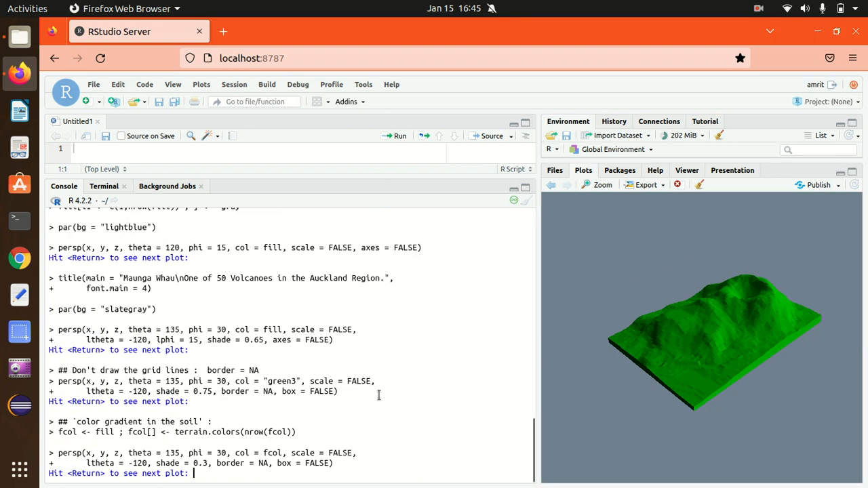
{"action": "key", "text": "Return"}
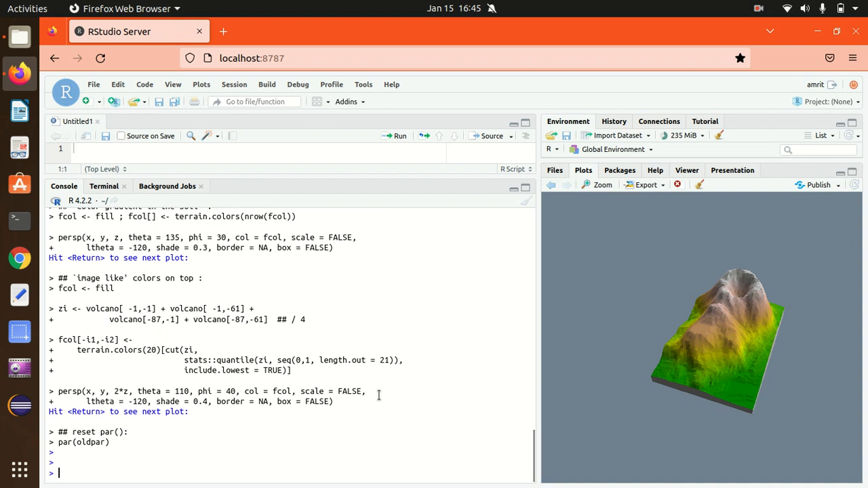
{"action": "key", "text": "ctrl+l"}
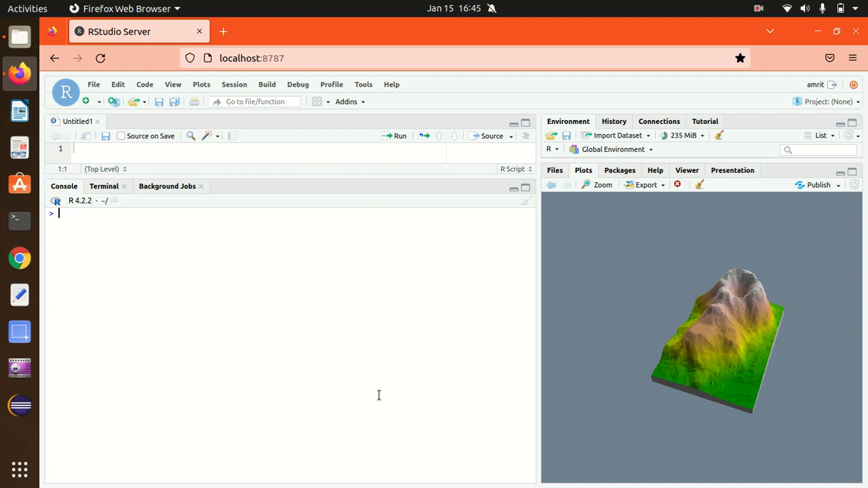
- Quit R with q(), saving the workspace, then start a new session reloading it
{"action": "type", "text": "q()"}
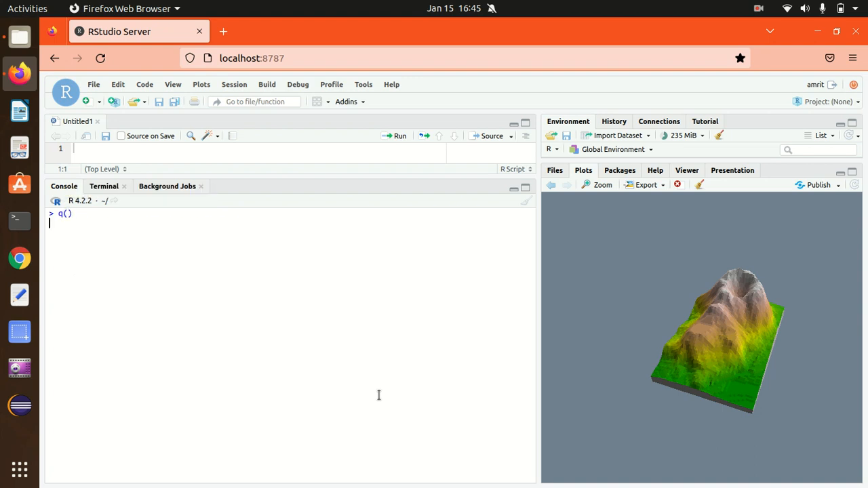
{"action": "key", "text": "Return"}
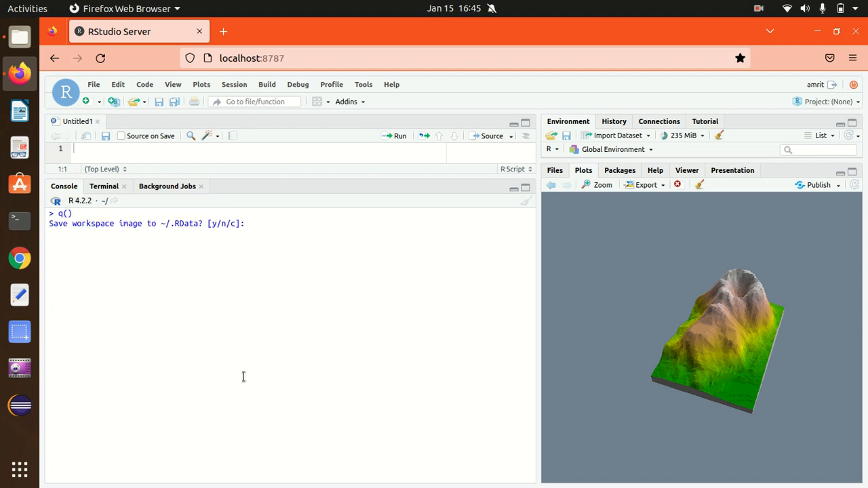
{"action": "mouse_move", "coordinate": [231, 236]}
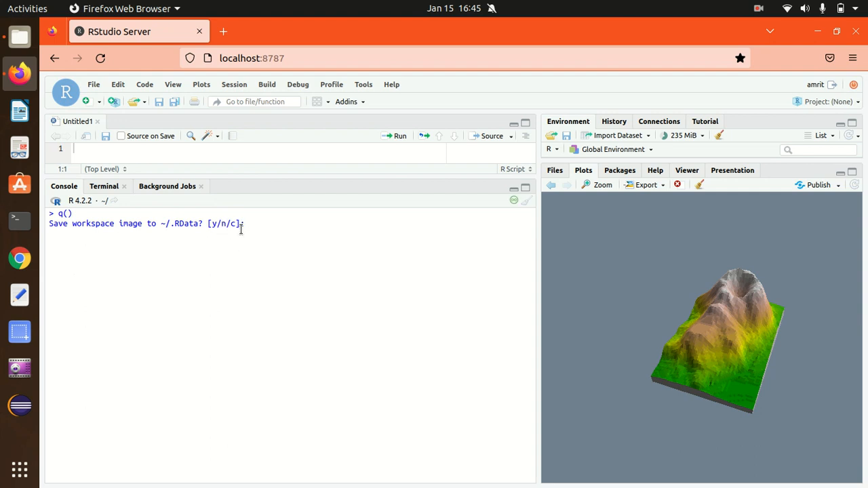
{"action": "mouse_move", "coordinate": [249, 234]}
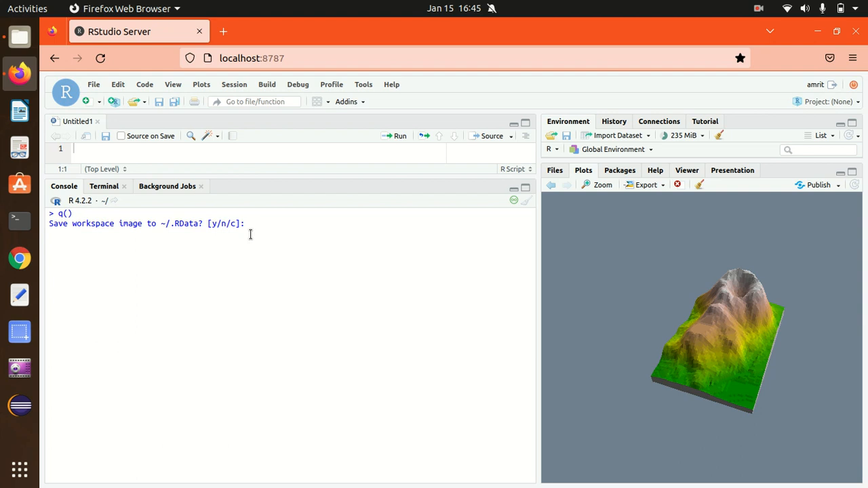
{"action": "type", "text": "y"}
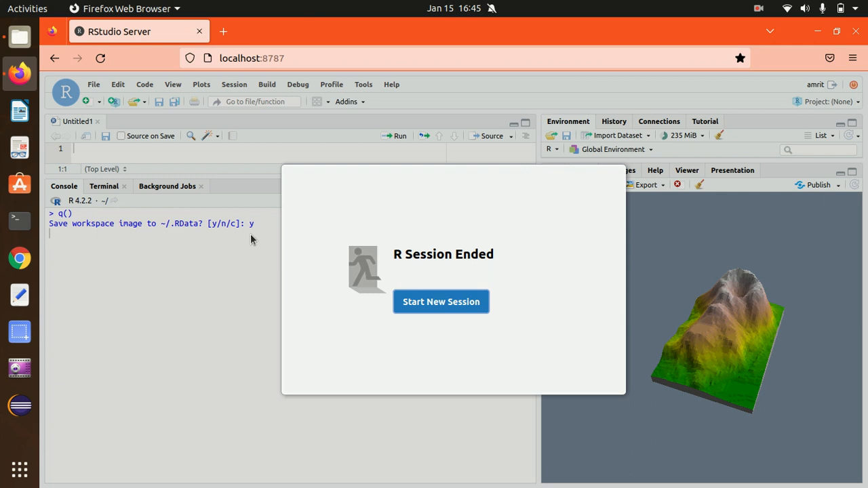
{"action": "mouse_move", "coordinate": [442, 301]}
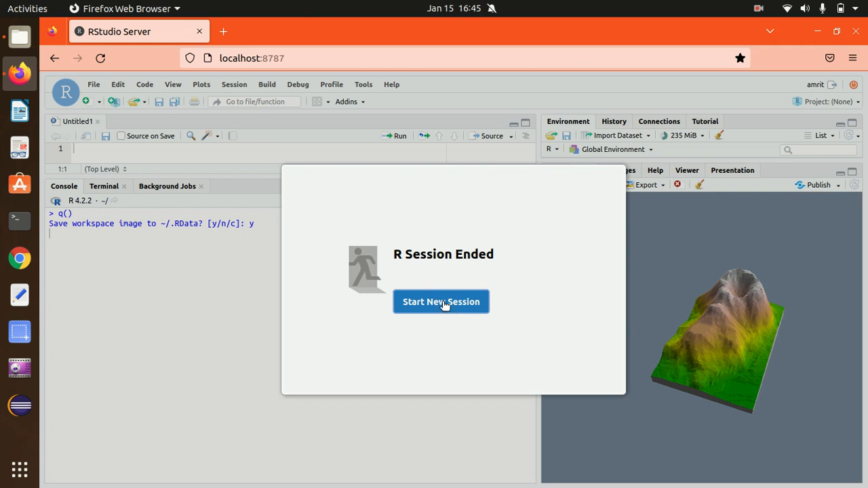
{"action": "left_click", "coordinate": [441, 301]}
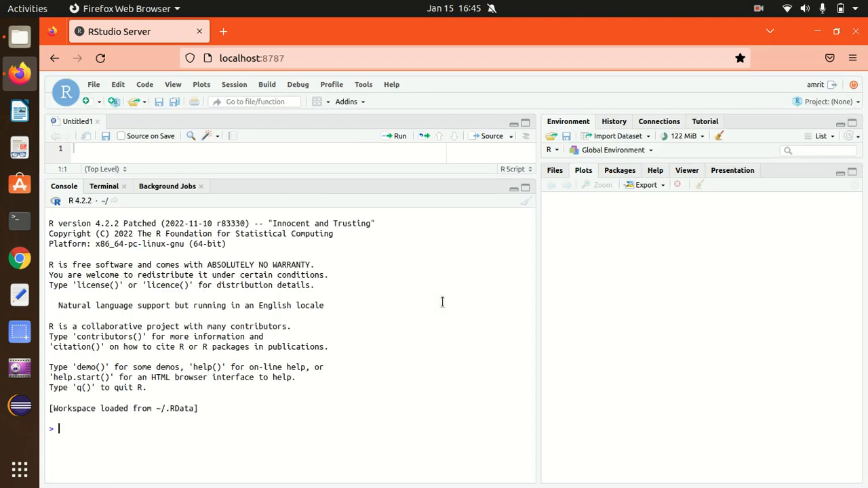
- Clear the console and enter install.packages("") via autocomplete, awaiting a package name
{"action": "left_click", "coordinate": [527, 201]}
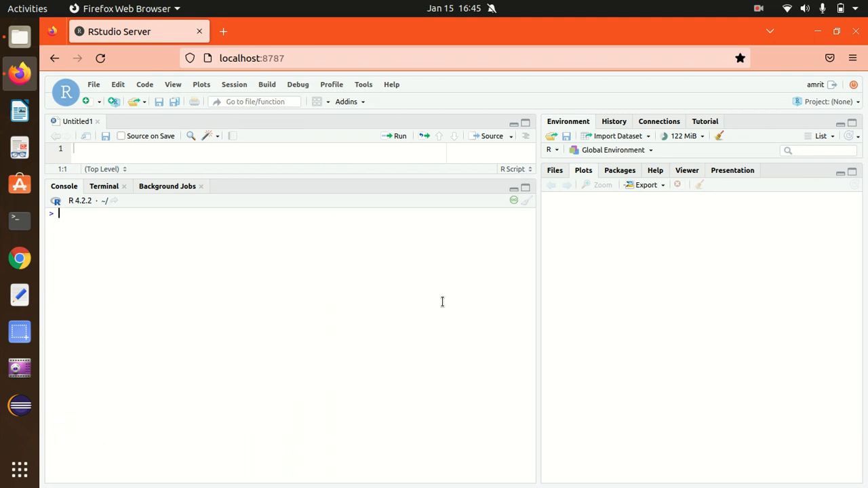
{"action": "type", "text": "ins"}
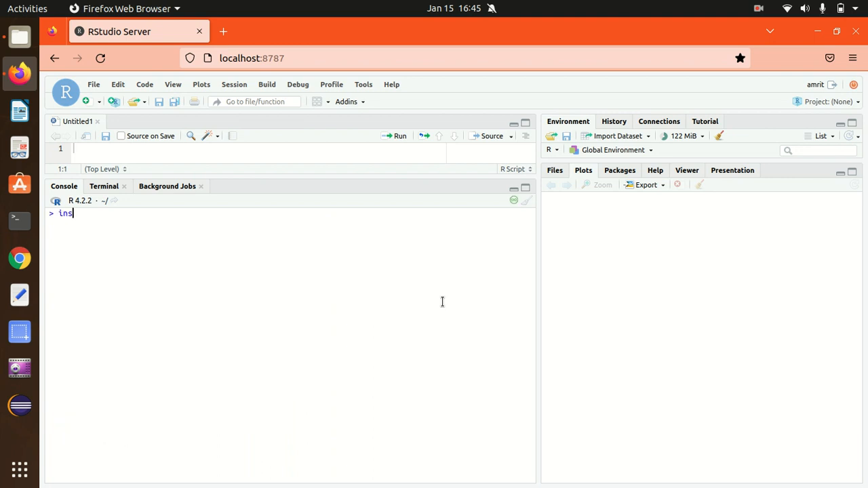
{"action": "type", "text": "tall.packages(\""}
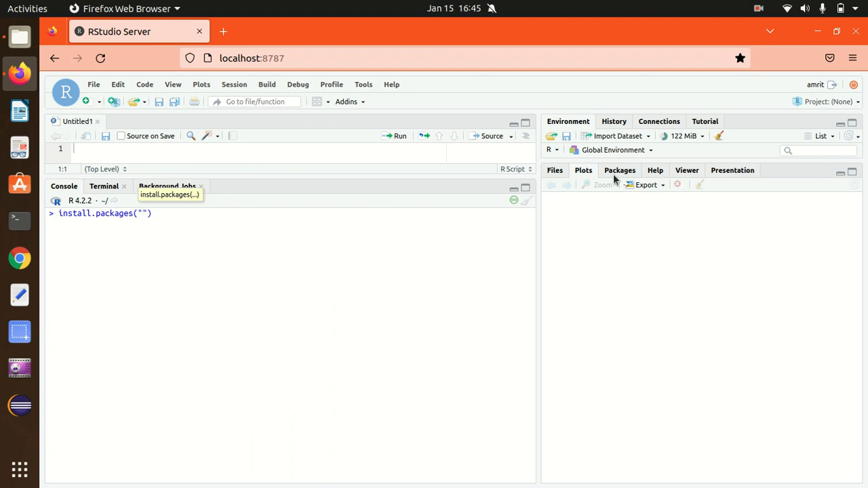
- From the Packages pane, enter dplyr in the Install Packages form, then dismiss it without installing
{"action": "left_click", "coordinate": [619, 171]}
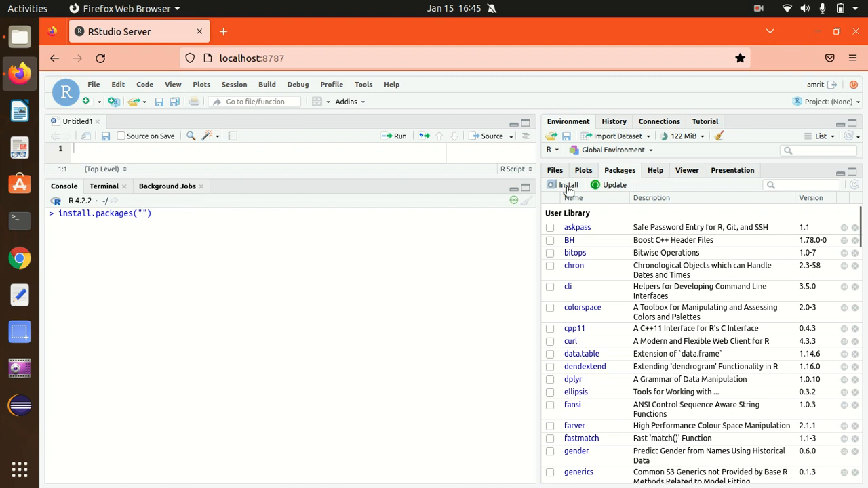
{"action": "left_click", "coordinate": [567, 184]}
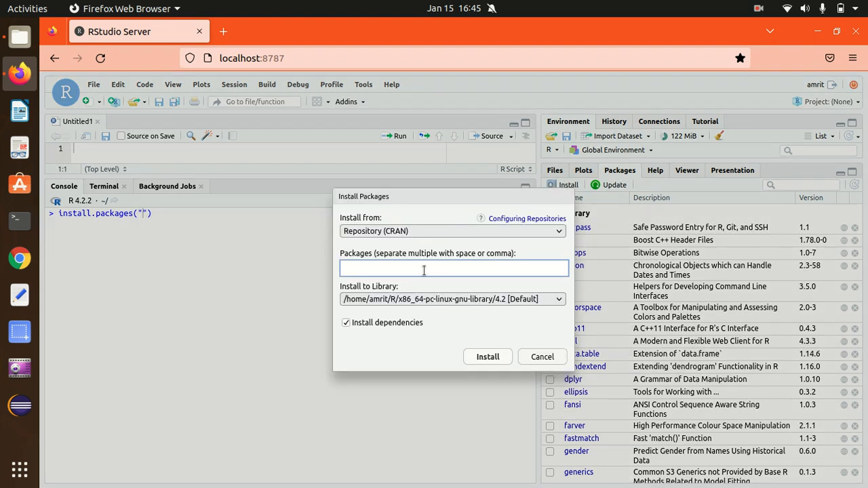
{"action": "type", "text": "dplyr"}
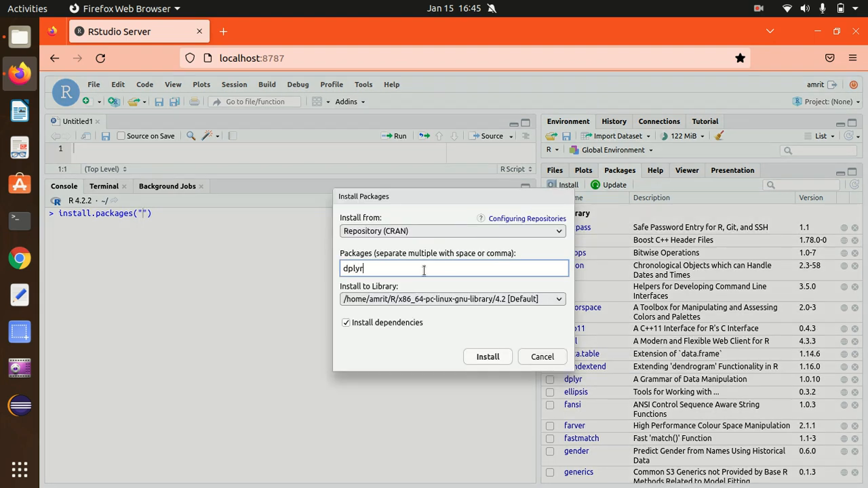
{"action": "mouse_move", "coordinate": [474, 372]}
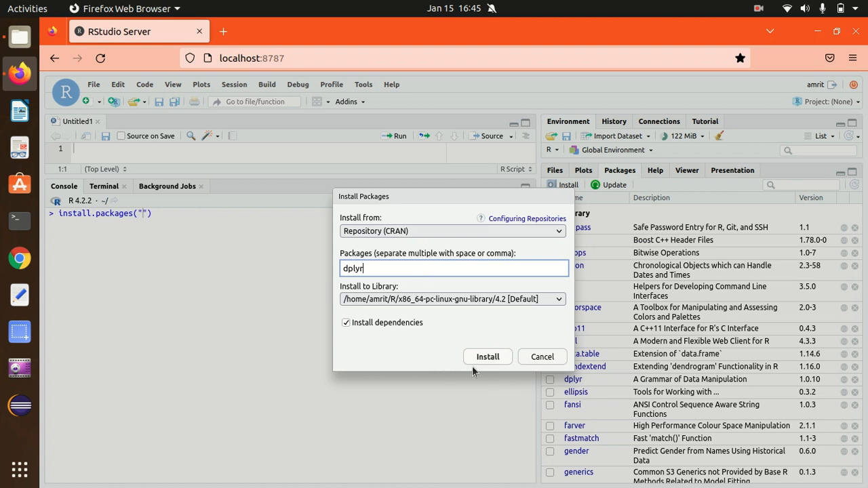
{"action": "left_click", "coordinate": [542, 356]}
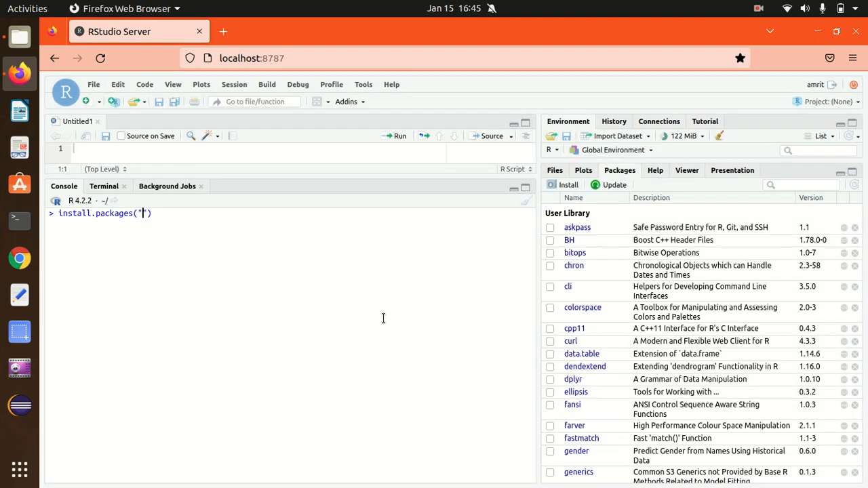